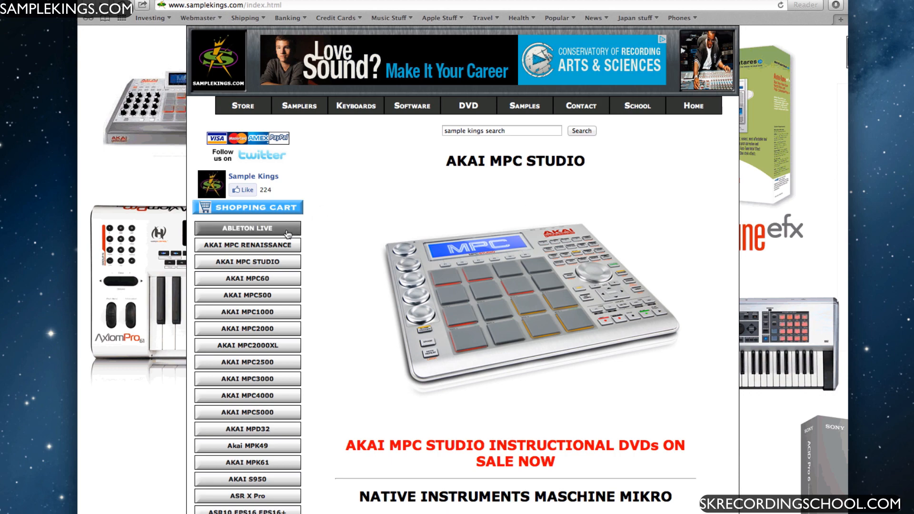
Step: Step the Groover Kit pad list through banks B, C, D and back via the PAD BANK buttons
left_click(247, 261)
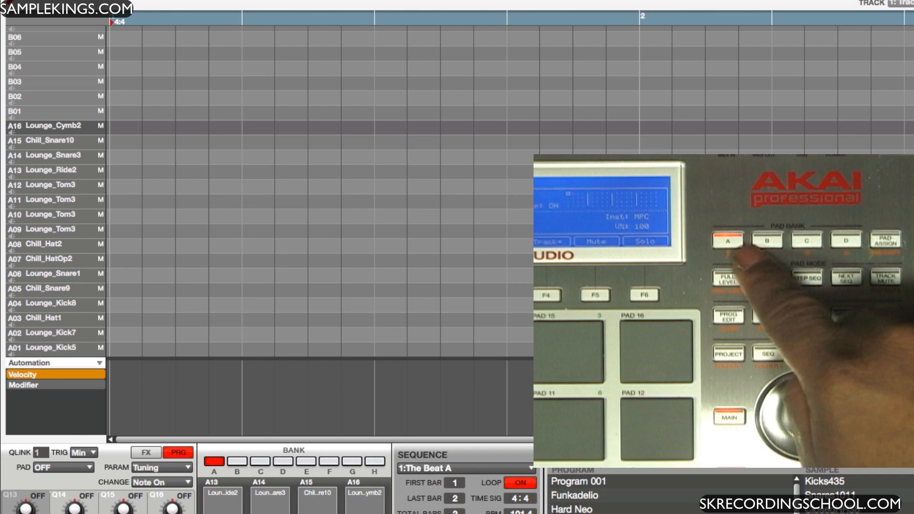
left_click(768, 240)
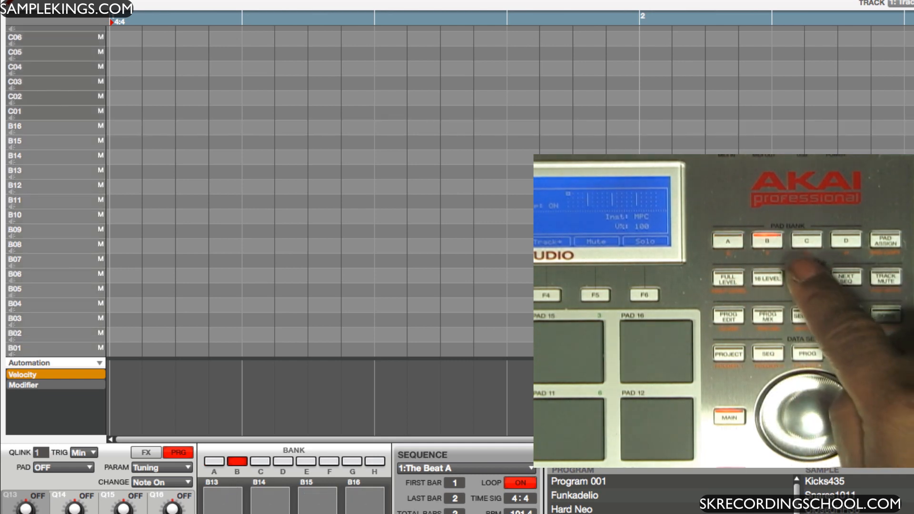
left_click(805, 240)
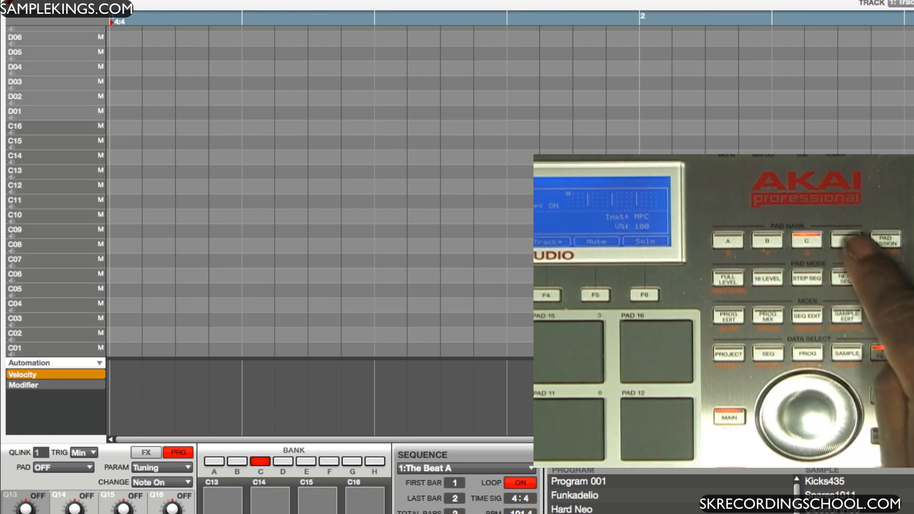
left_click(845, 240)
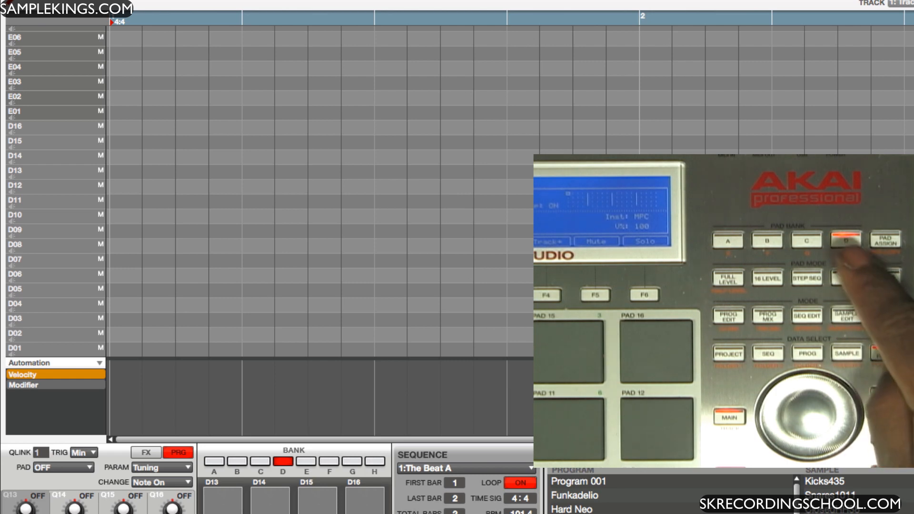
left_click(768, 240)
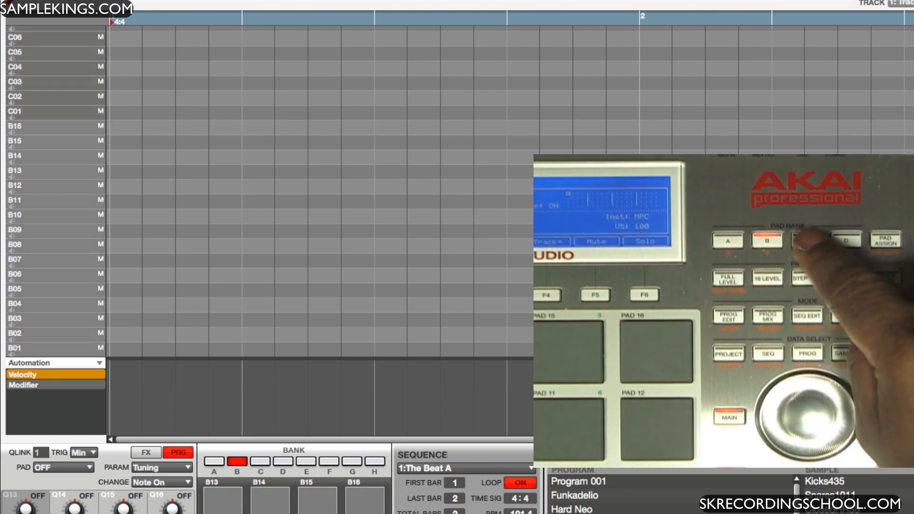
left_click(845, 240)
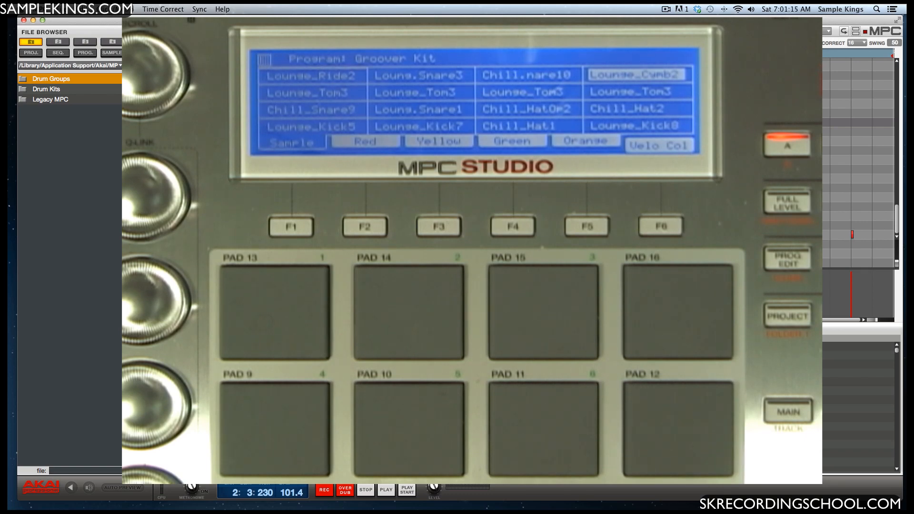
Step: Move through the matrix to the Lounge_Snare3 and Lounge_Ride2 pads, then the pad below
left_click(420, 74)
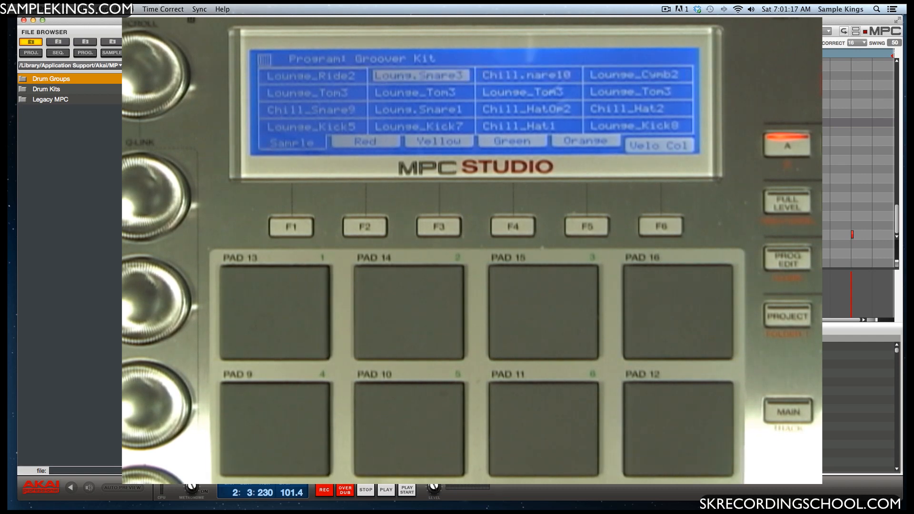
left_click(312, 74)
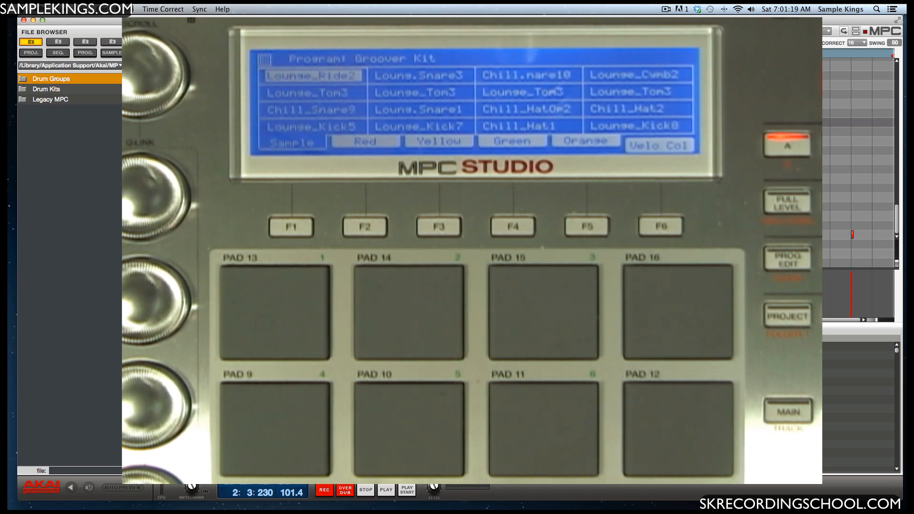
left_click(313, 125)
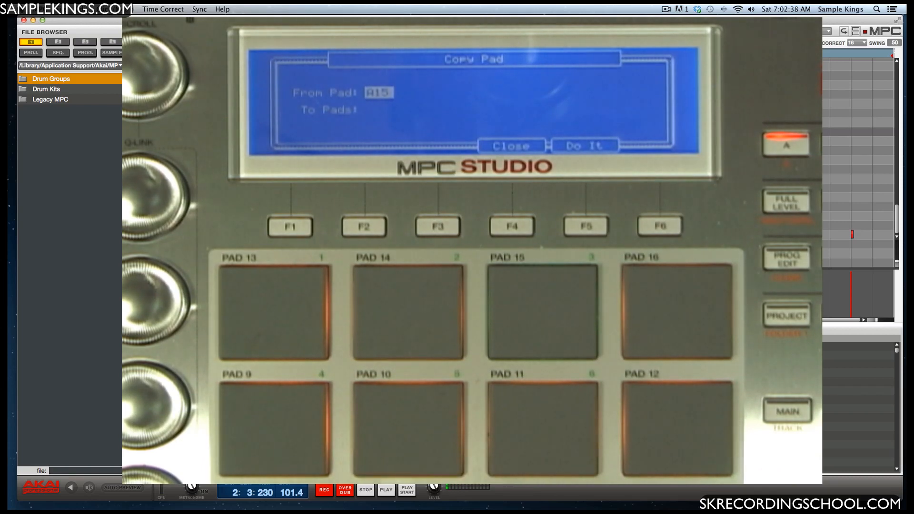
Step: Change the Copy Pad source from A15 to pad A16
left_click(676, 313)
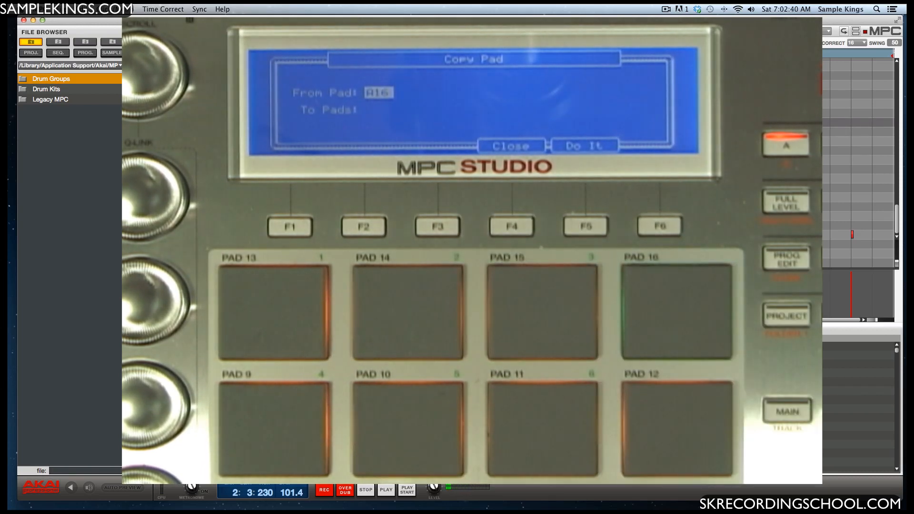